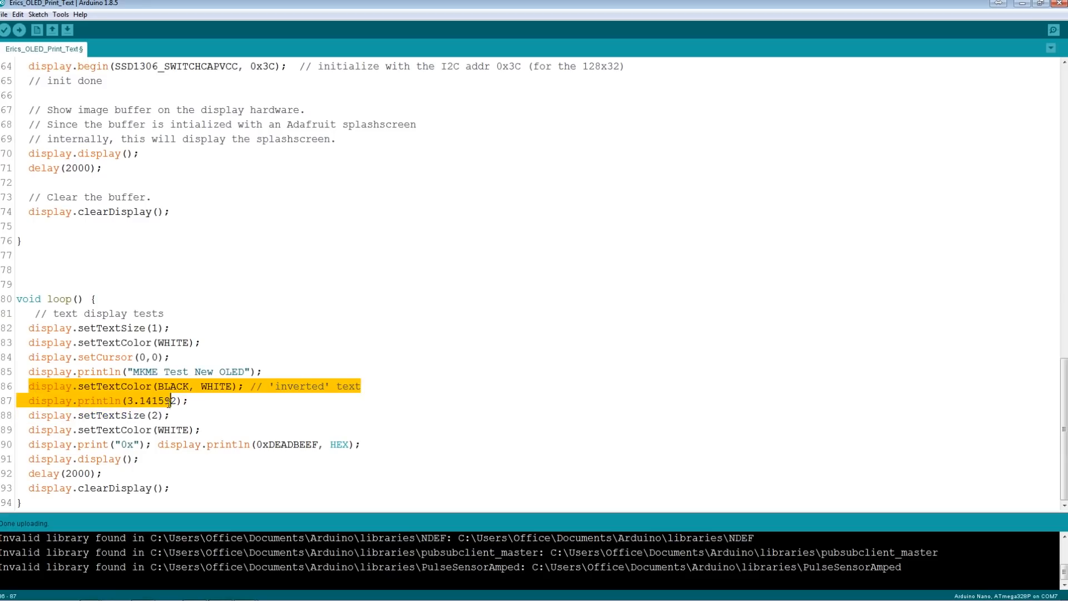
# - Select loop lines 86–90, from the inverted-text colour through the hex print
pyautogui.write('2')
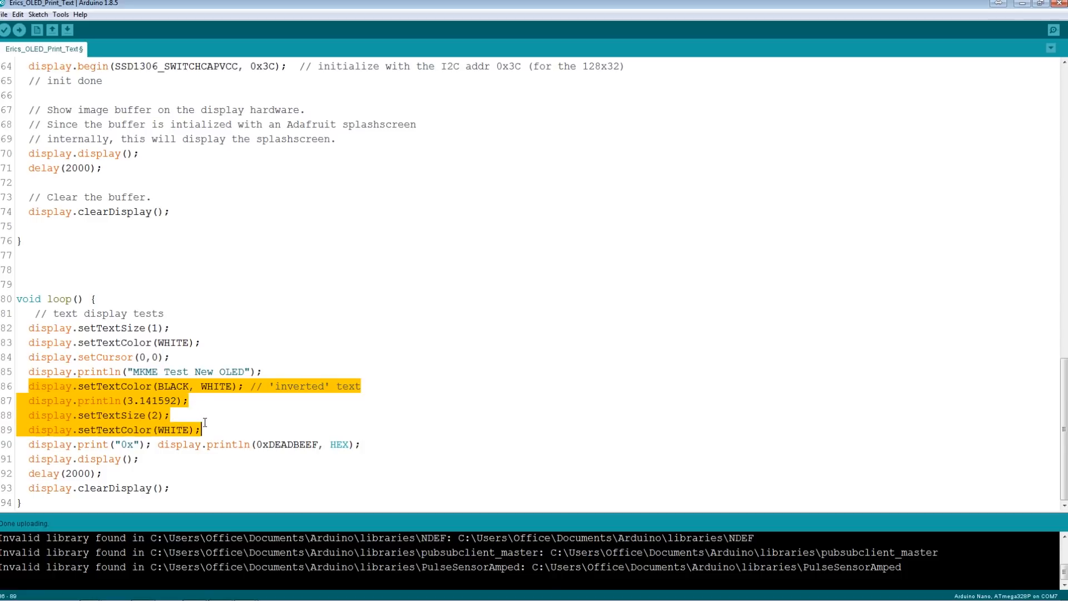
pyautogui.moveTo(203, 430); pyautogui.dragTo(139, 458)
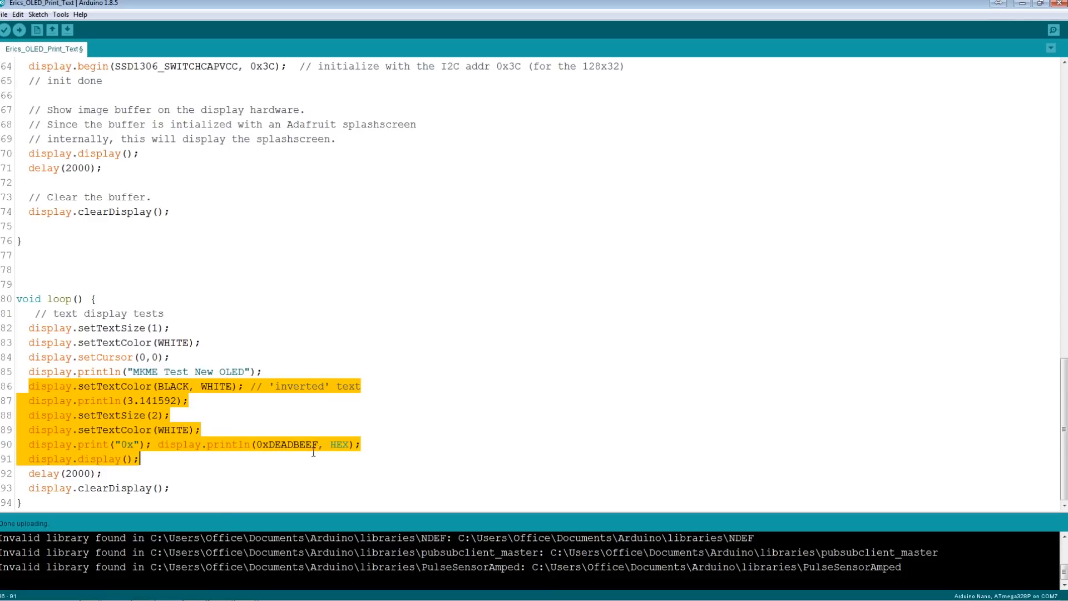
pyautogui.click(359, 444)
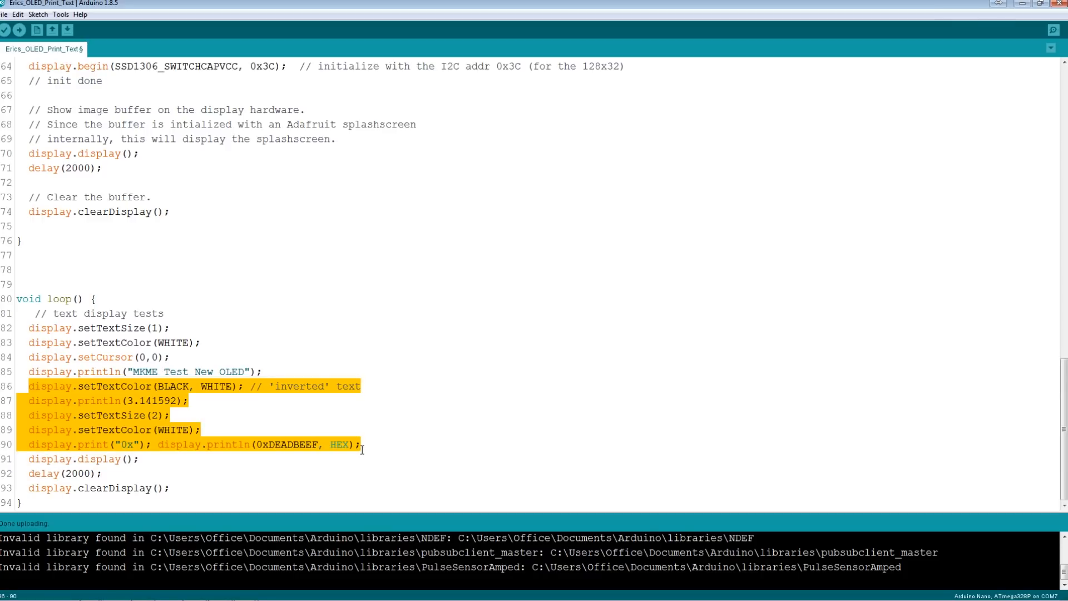
# - Delete the selected inverted-text, pi and hex test lines from loop()
pyautogui.press('Delete')
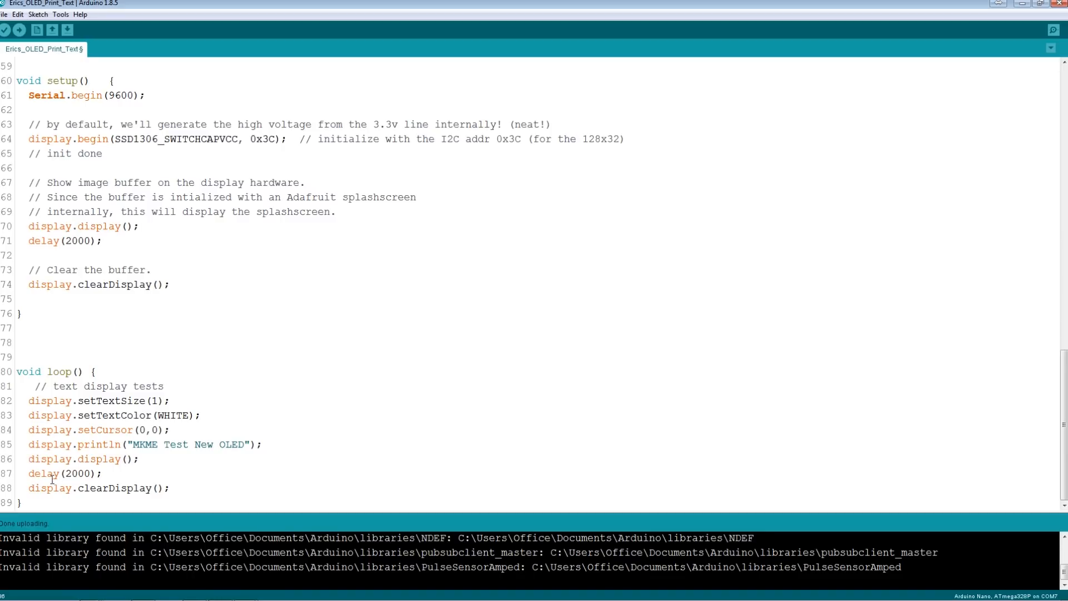
pyautogui.moveTo(142, 488)
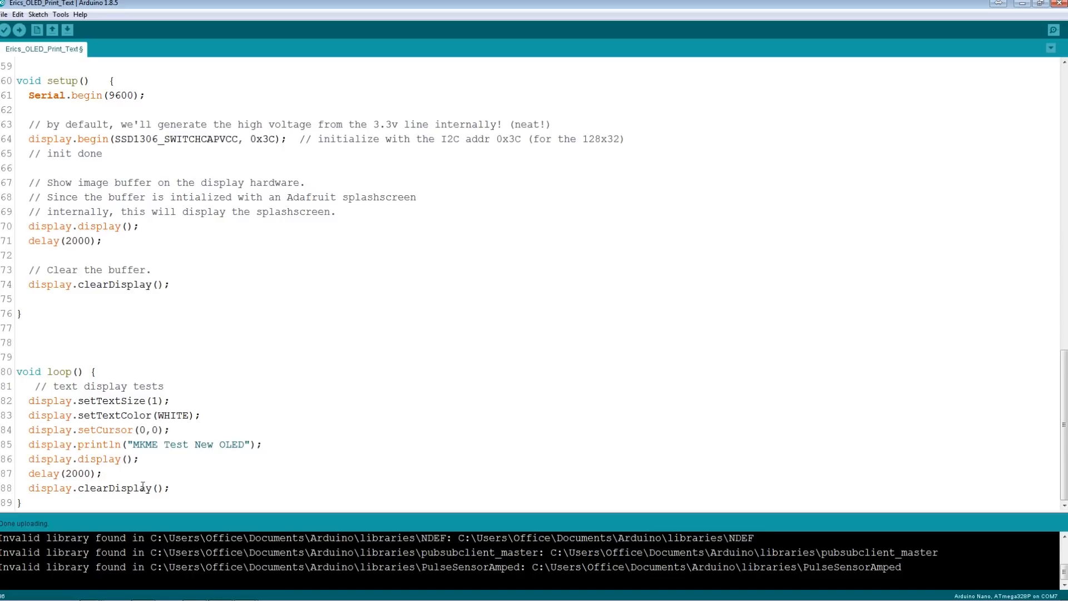